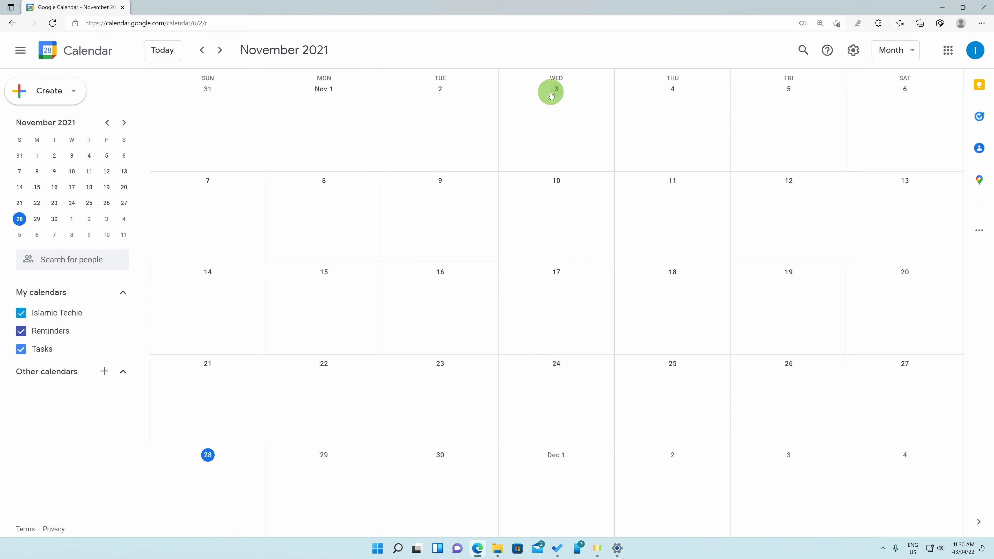
pyautogui.moveTo(853, 50)
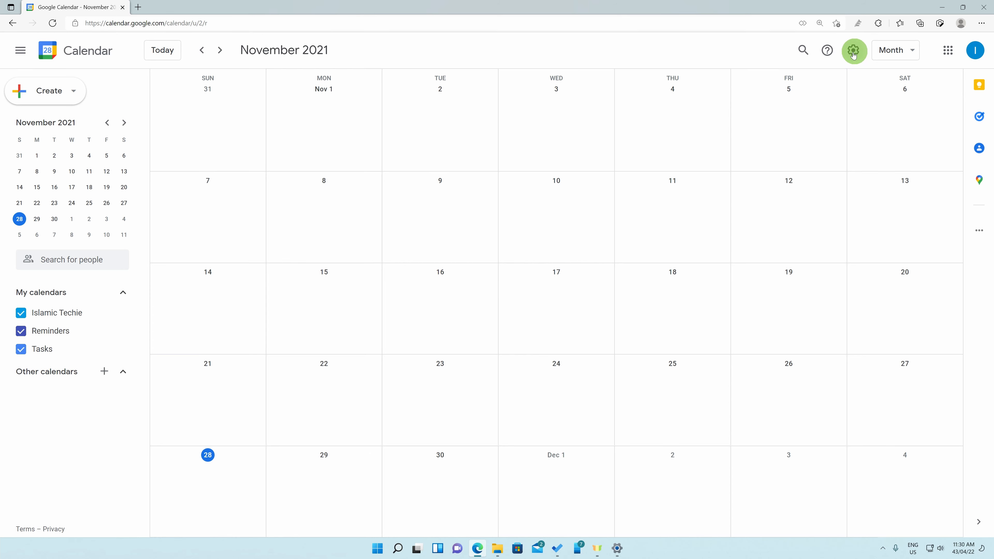
# Reveal the gear menu listing Settings, Trash, Density and color, Print
pyautogui.click(854, 50)
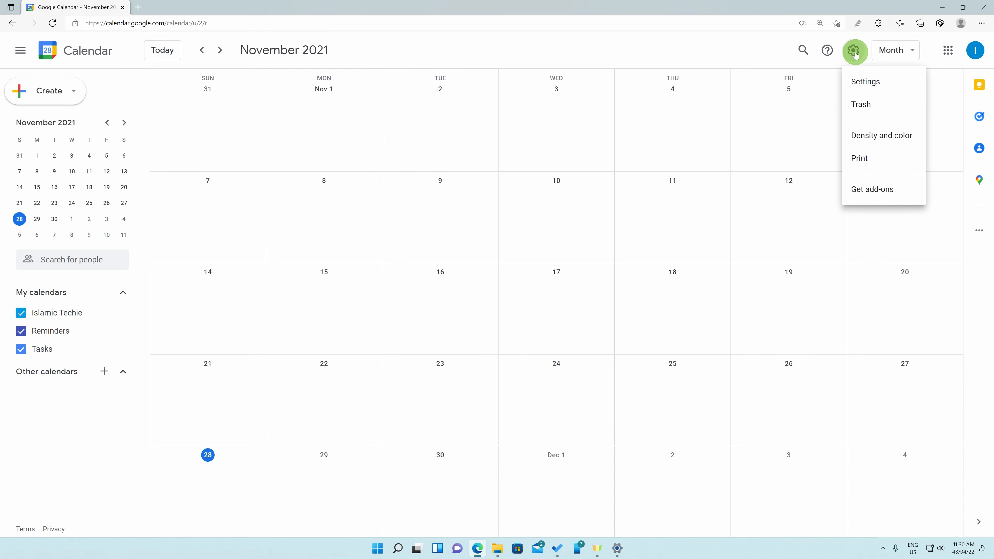
pyautogui.moveTo(899, 87)
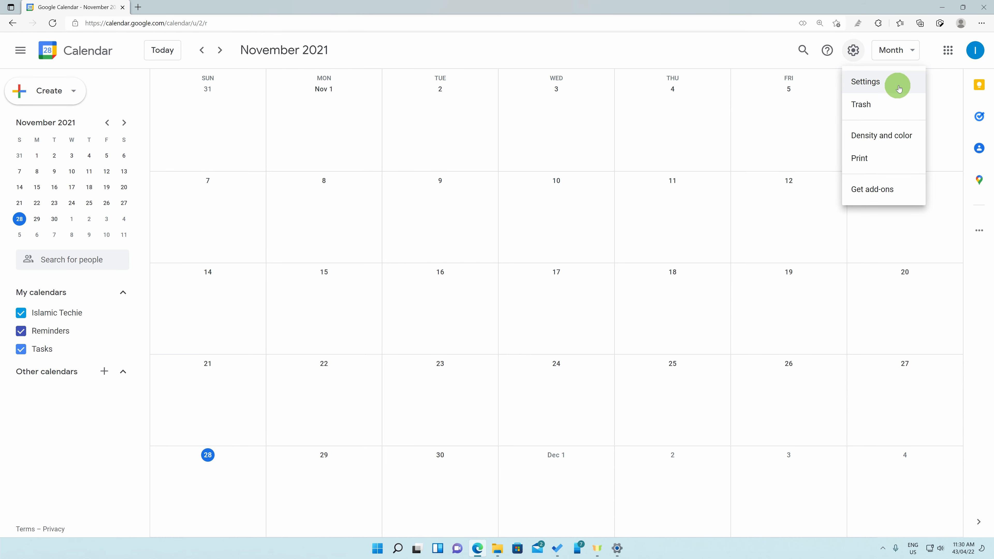
# Enter the general Settings page and bring View options (week starting Sunday) into view
pyautogui.click(866, 82)
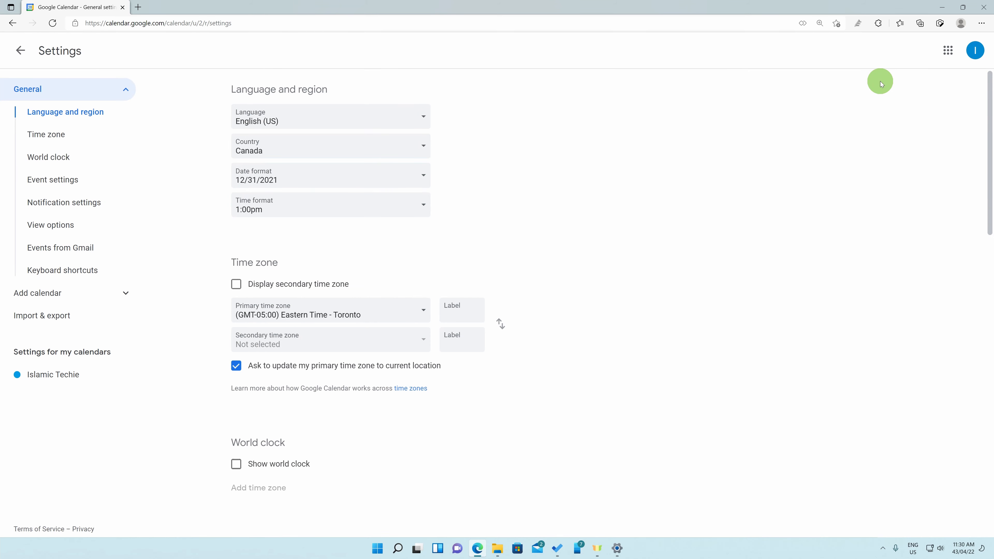
pyautogui.scroll(-3)
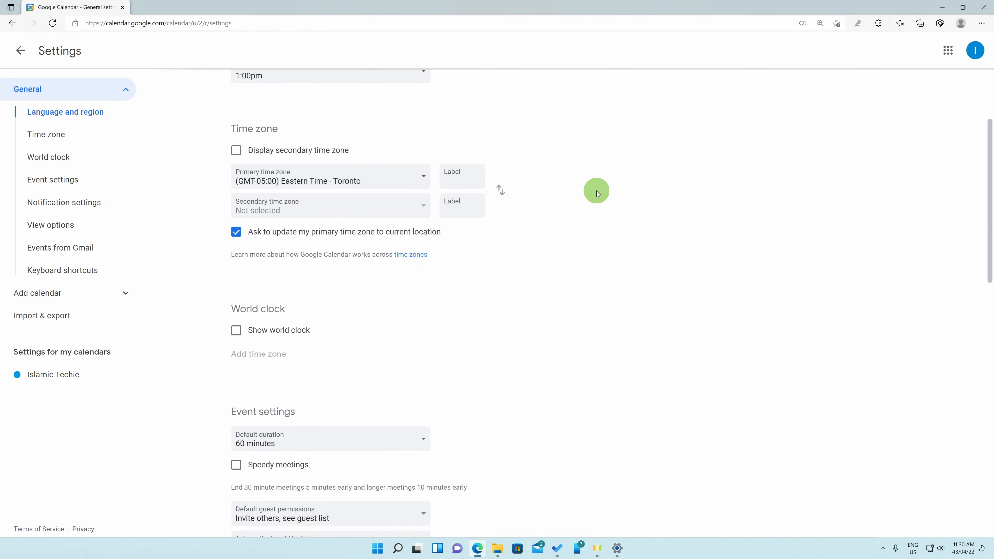
pyautogui.scroll(-3)
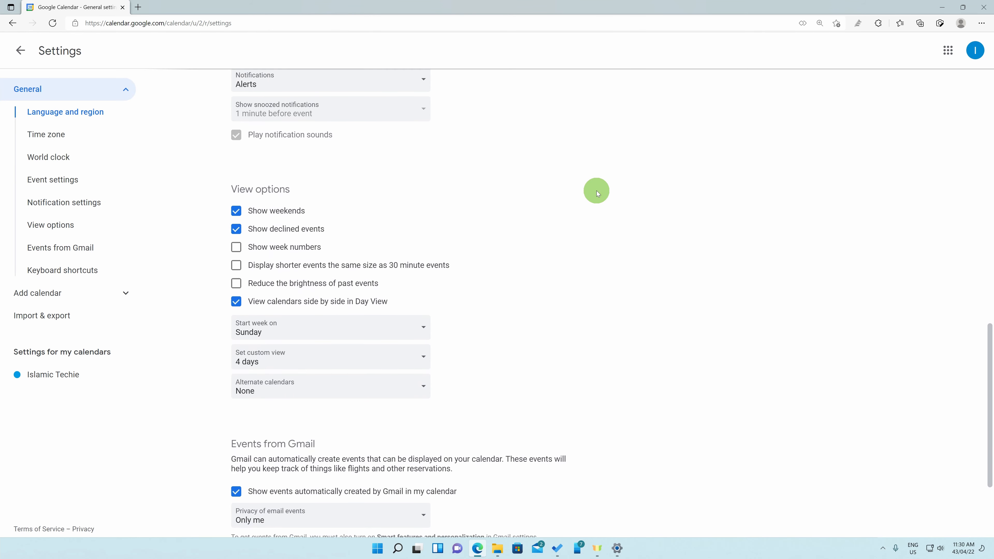
pyautogui.moveTo(48, 242)
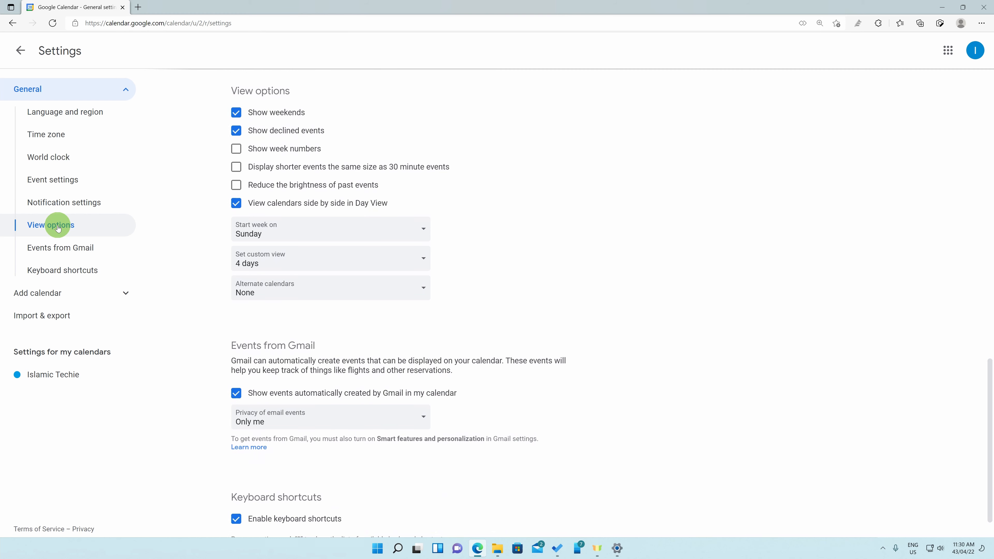
pyautogui.scroll(-3)
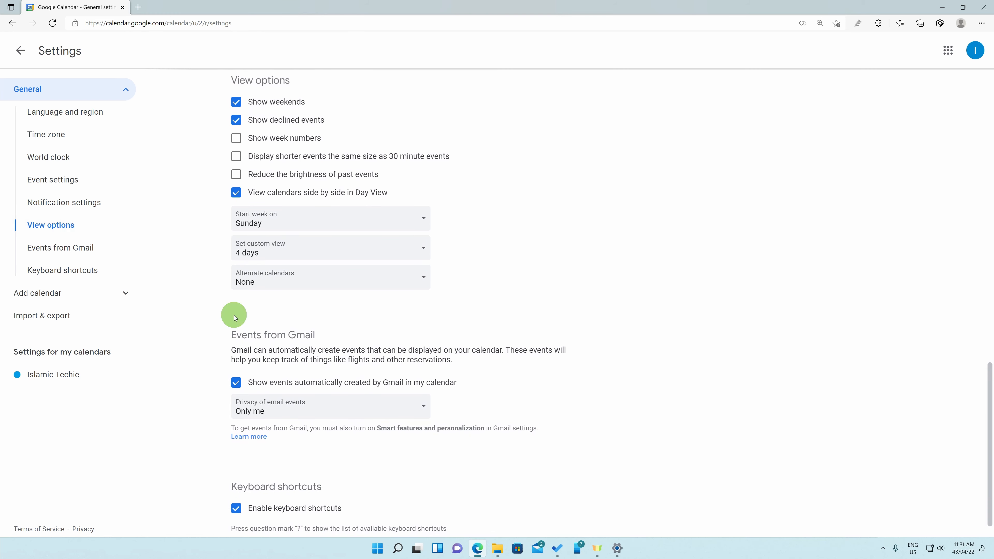
# Choose Hijri - Civil as the alternate calendar and reload the page to apply it
pyautogui.click(329, 279)
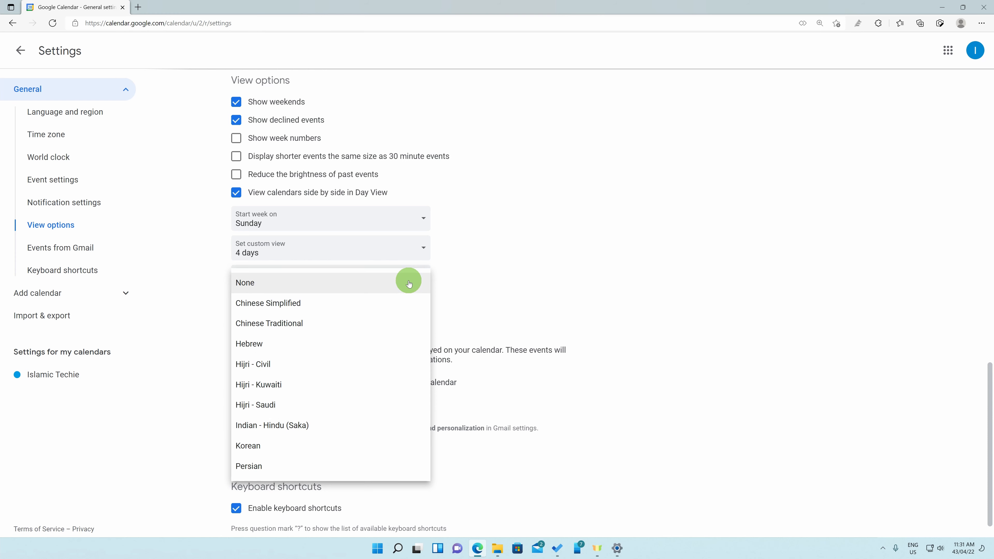
pyautogui.moveTo(396, 312)
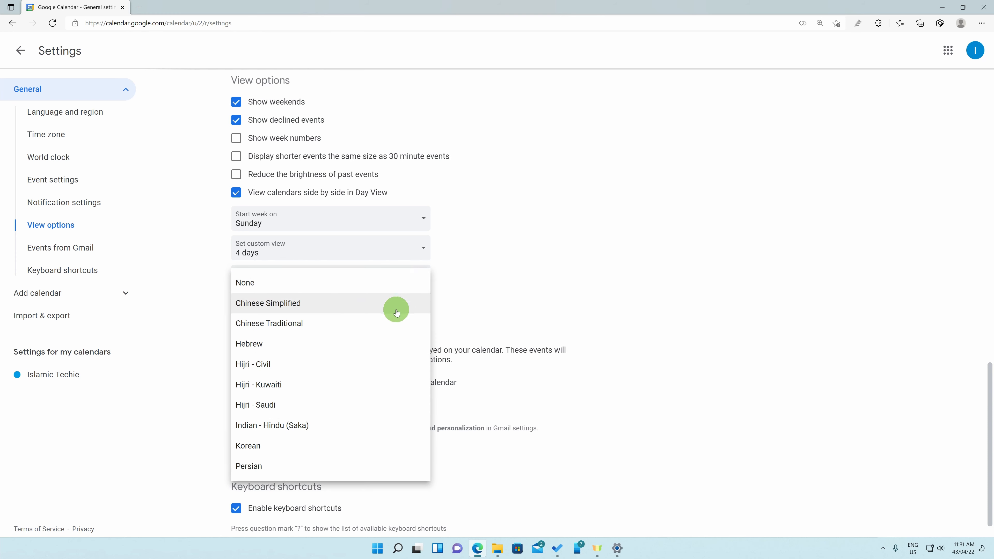
pyautogui.moveTo(370, 363)
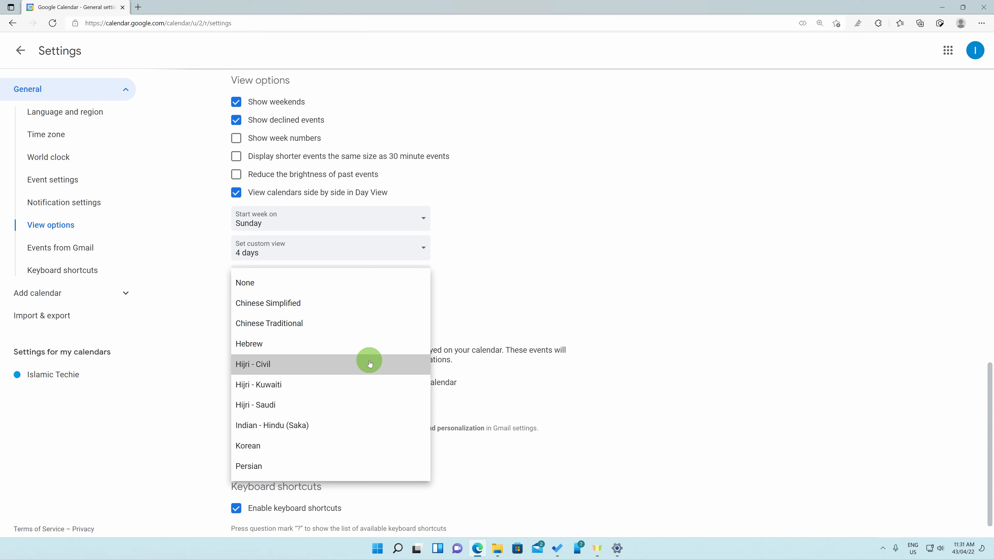
pyautogui.click(256, 365)
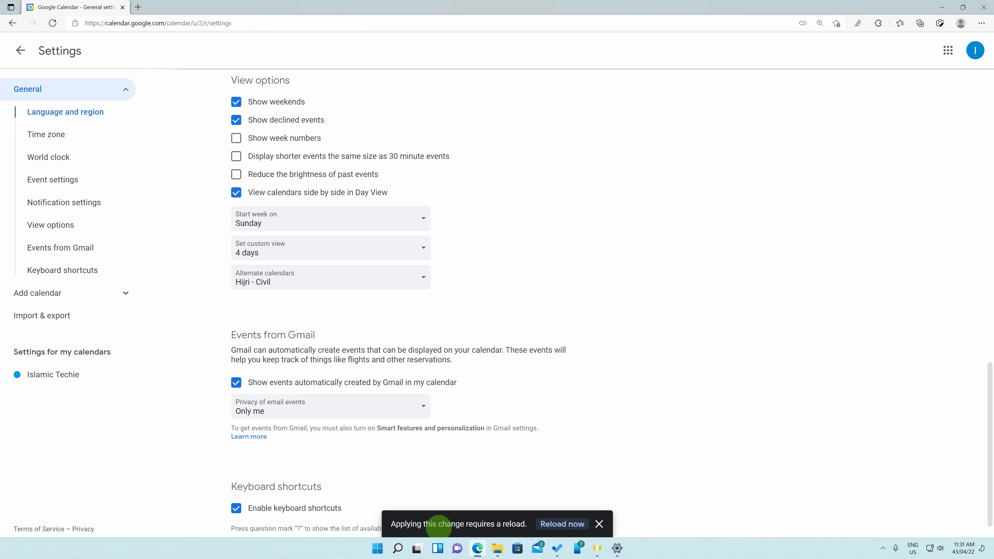
pyautogui.moveTo(492, 526)
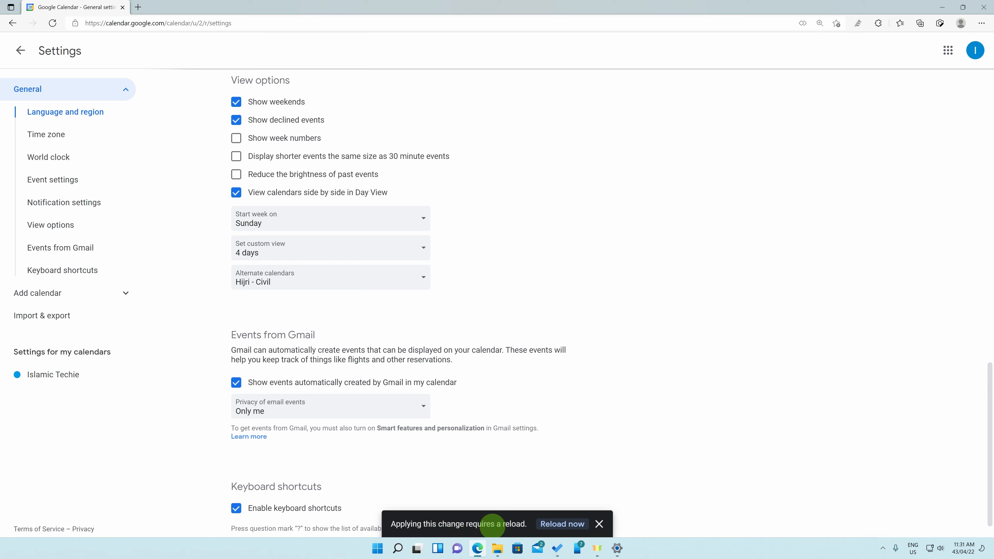
pyautogui.moveTo(536, 527)
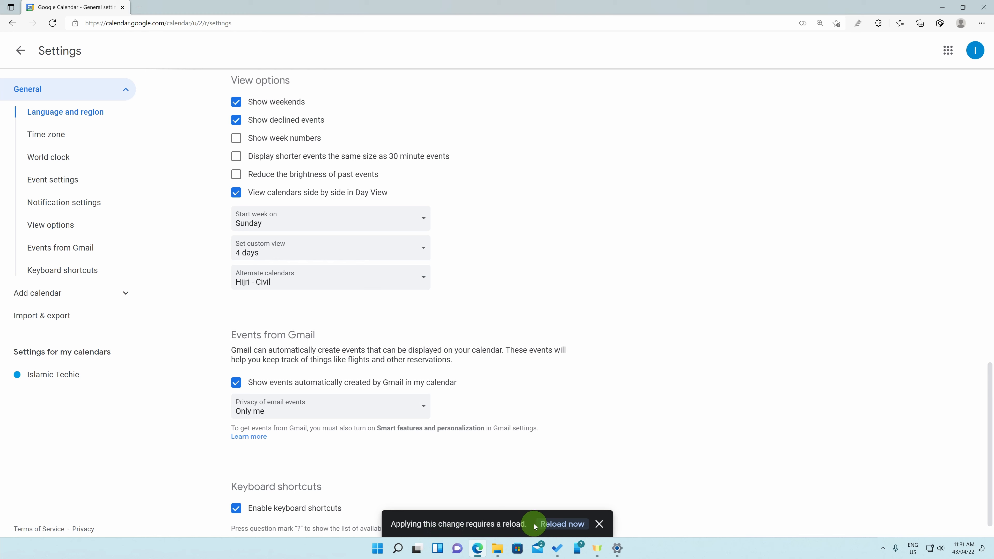
pyautogui.click(563, 524)
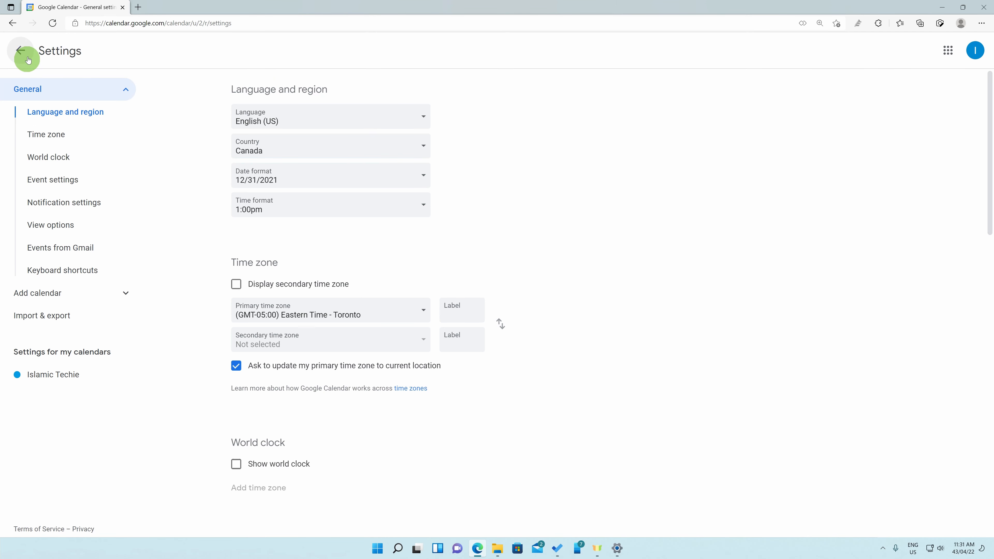
# Go back to the November 2021 month view, now headed Rabi' I – Rabi' II 1443
pyautogui.click(21, 50)
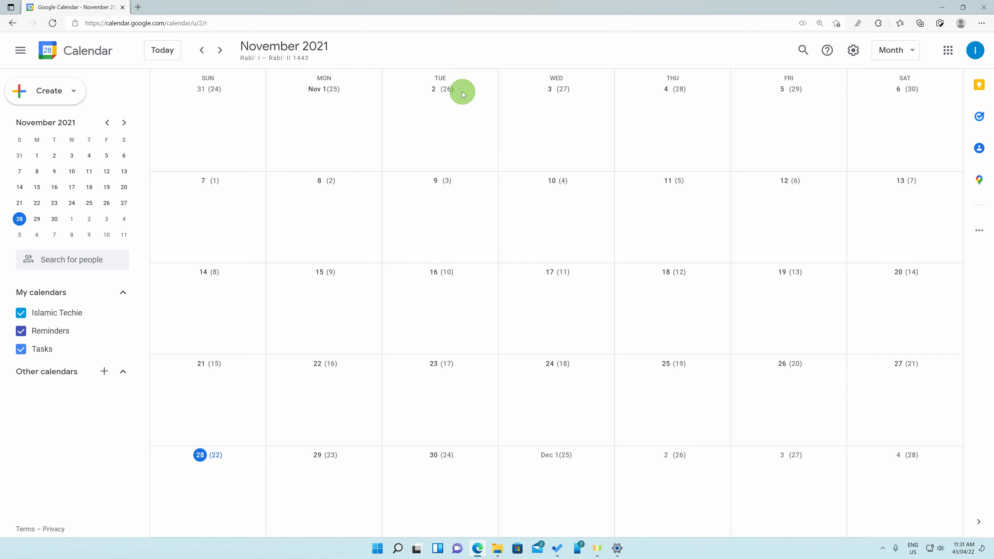
pyautogui.moveTo(368, 243)
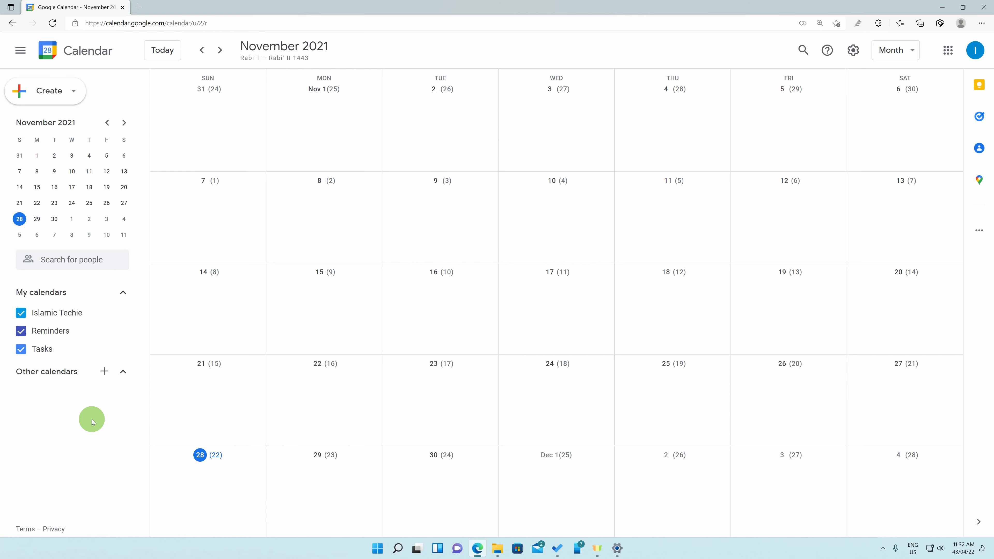
pyautogui.moveTo(105, 371)
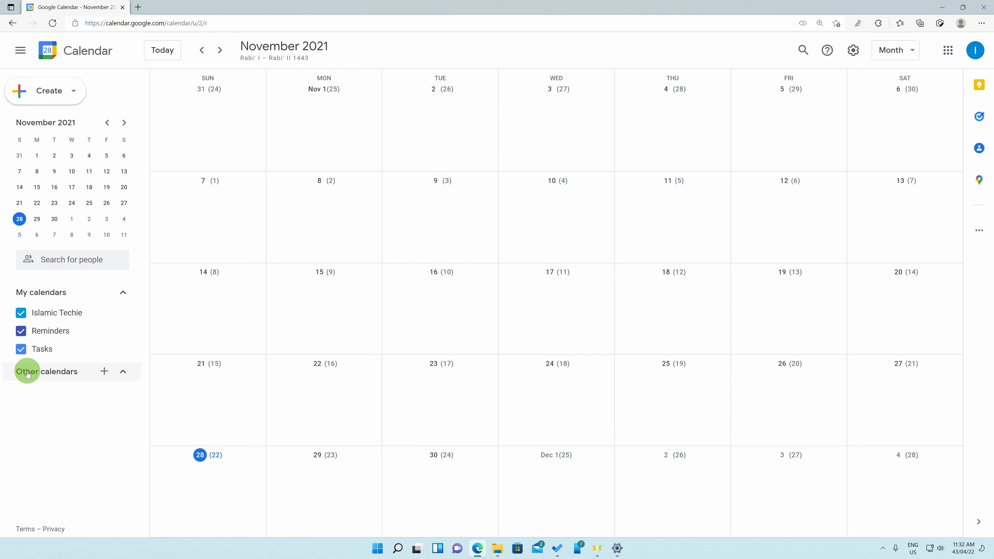
# Subscribe to Muslim Holidays via Browse calendars of interest under Other calendars
pyautogui.click(104, 371)
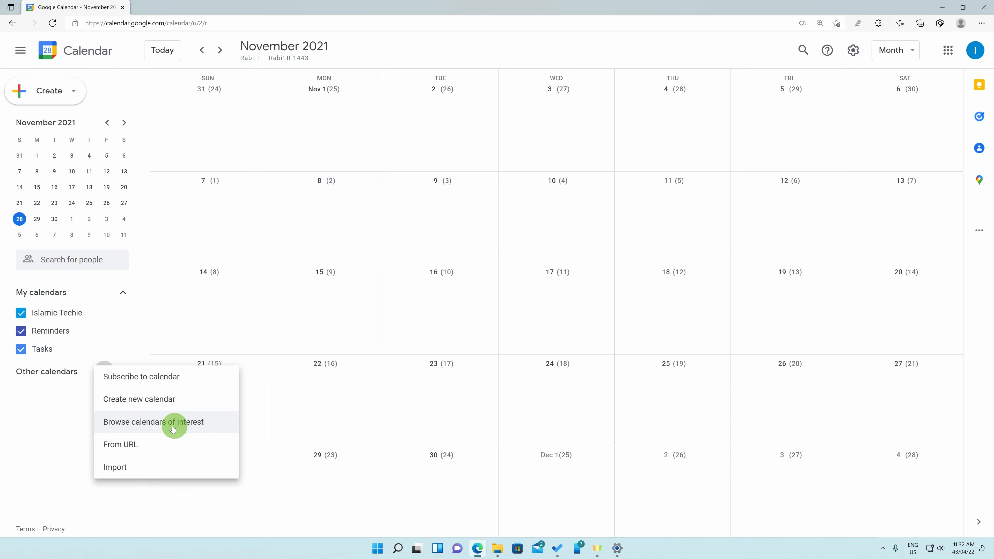
pyautogui.click(172, 429)
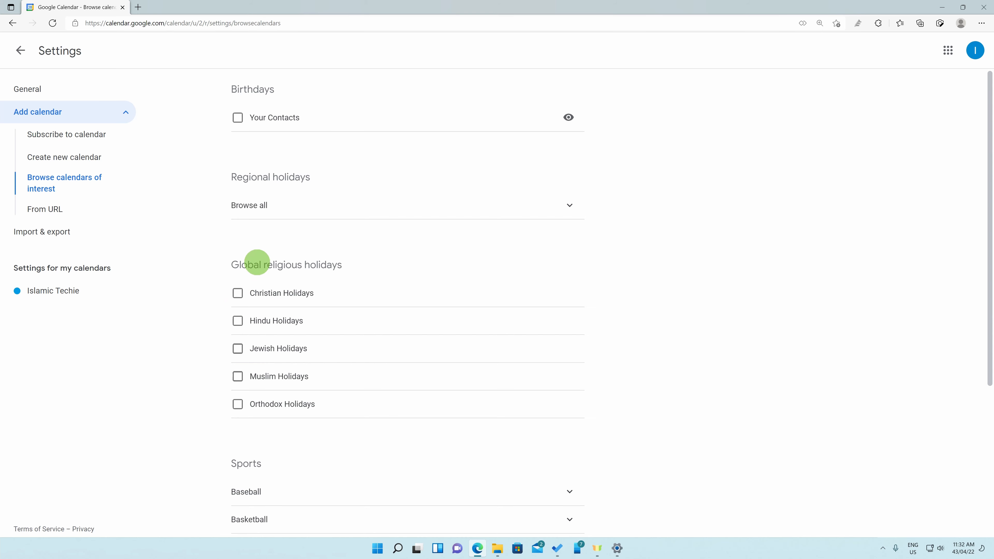
pyautogui.moveTo(237, 382)
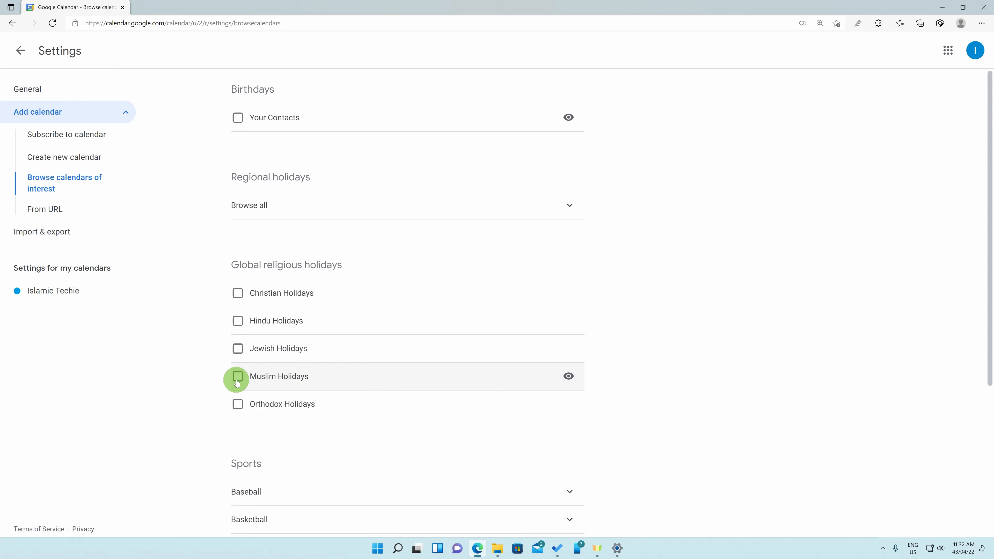
pyautogui.click(237, 376)
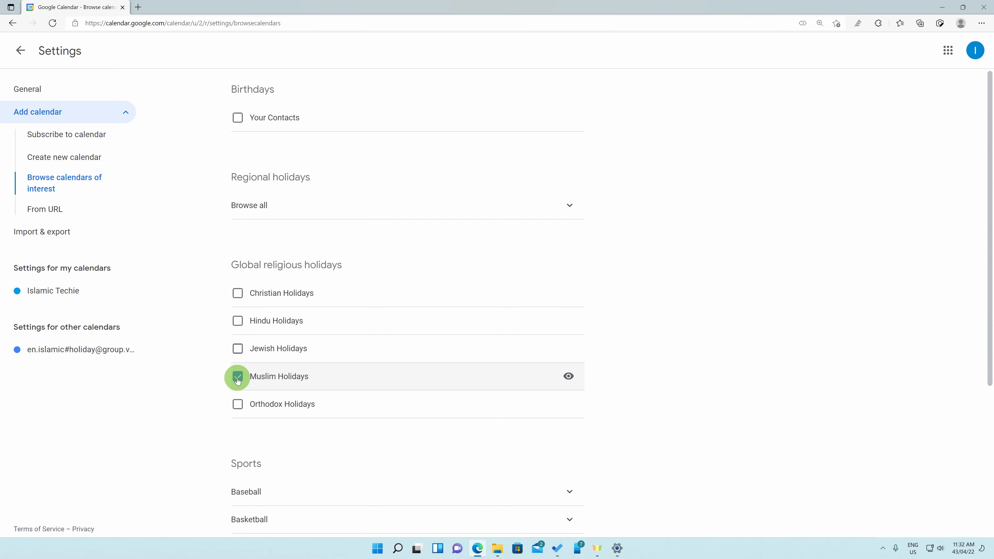
pyautogui.click(238, 377)
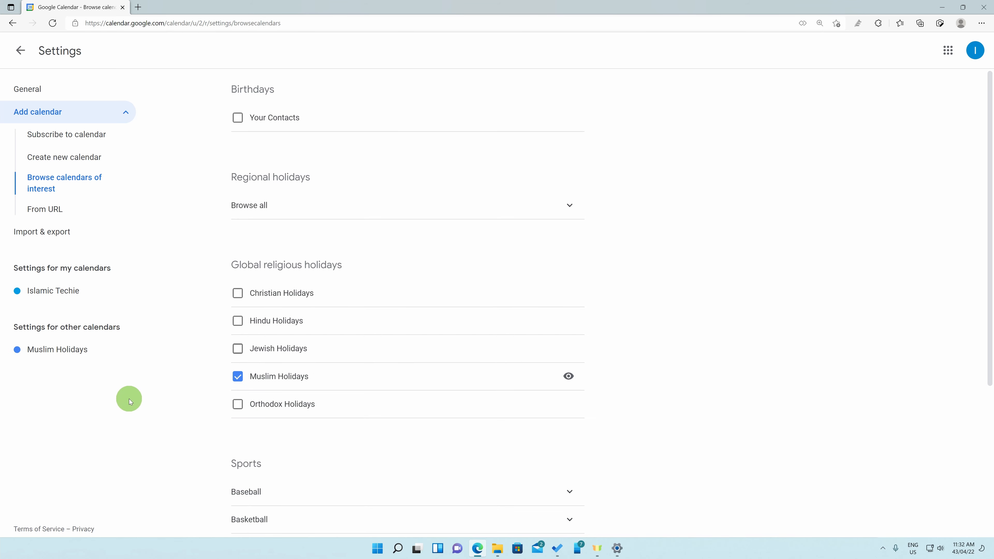
pyautogui.moveTo(22, 55)
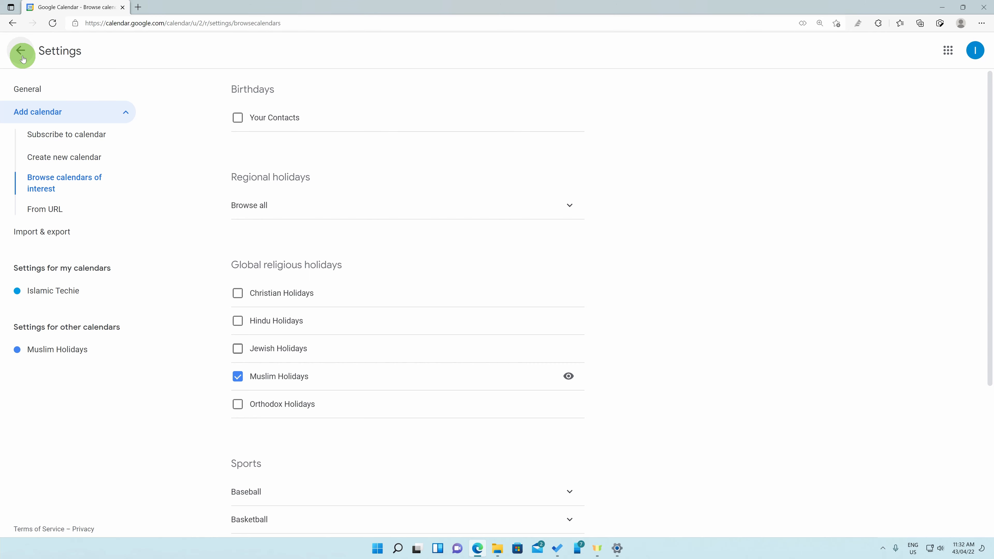
# Return to month view and advance to April 2022 showing Ramadan Starts and Lailat al-Qadr
pyautogui.click(22, 50)
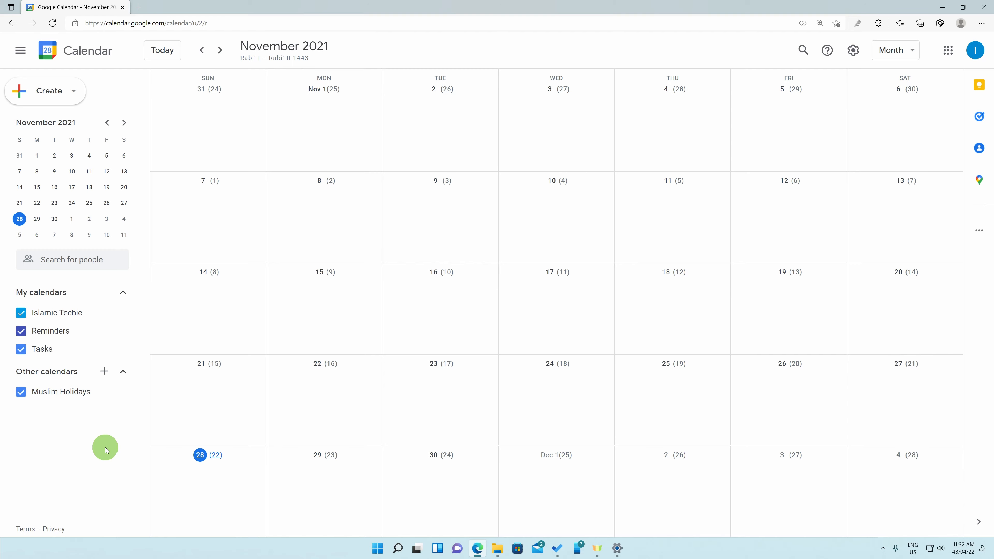
pyautogui.moveTo(390, 348)
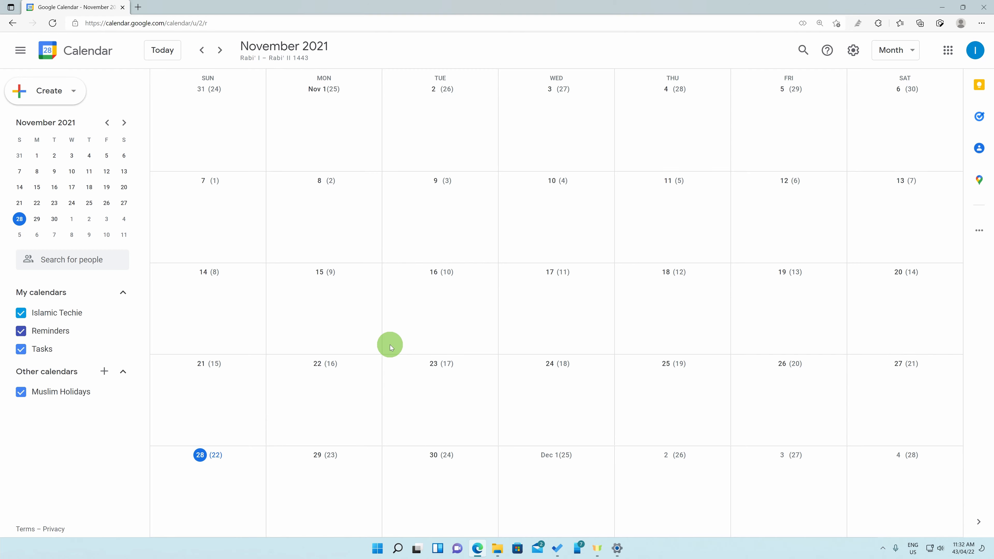
pyautogui.click(220, 50)
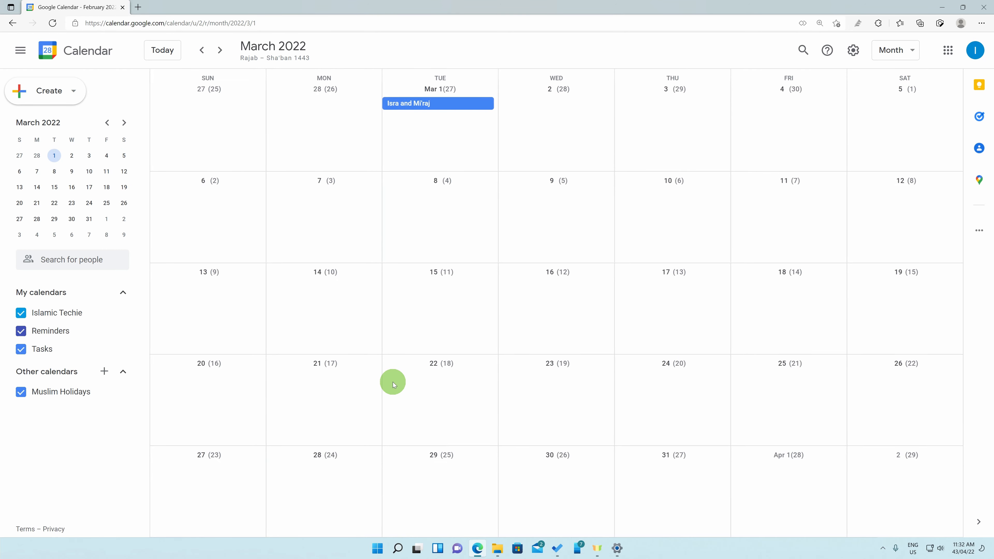
pyautogui.click(219, 50)
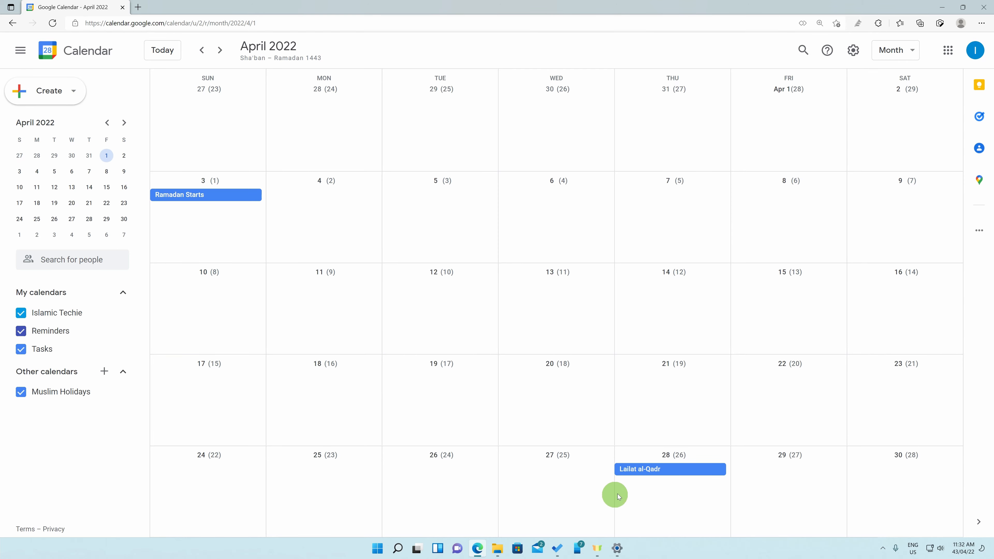